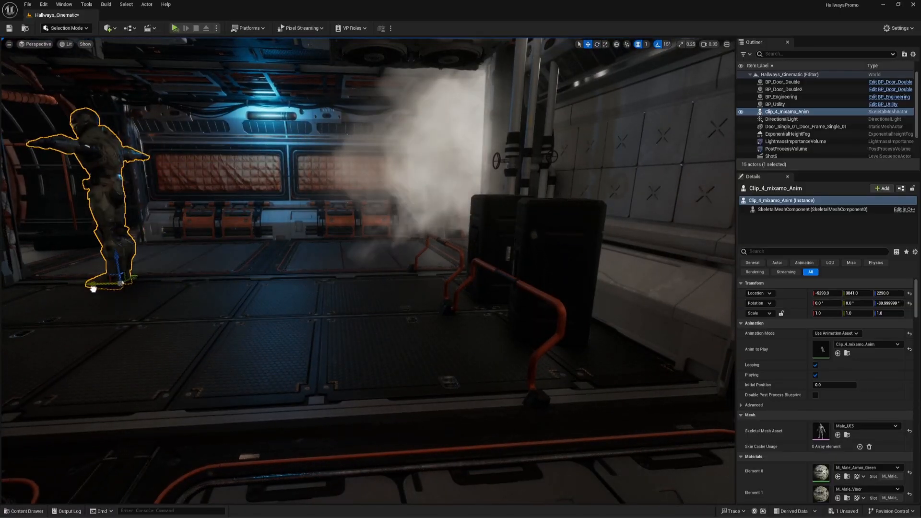
Step: Select the mocap soldier in the red-lit SG_SoldierBattle_1 corridor
click(172, 28)
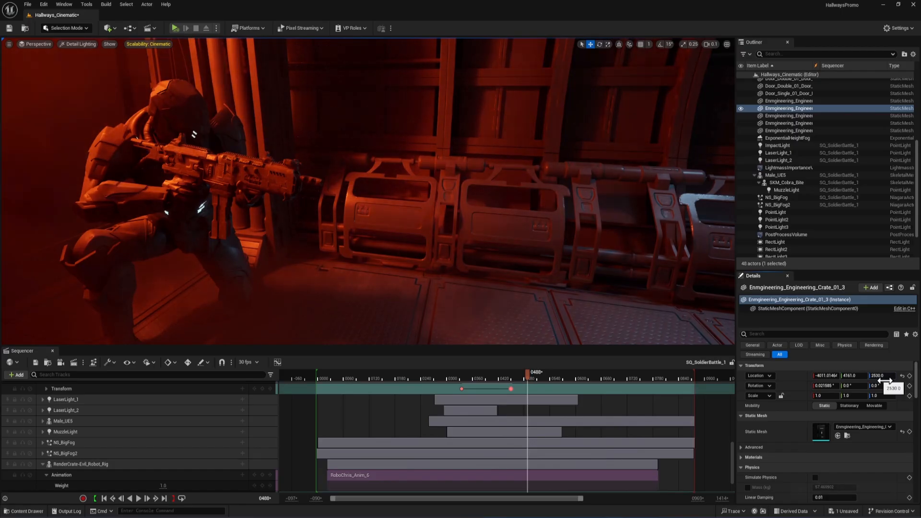
Step: Nudge the crate's height by dragging its Location value in Details
drag(878, 375, 878, 384)
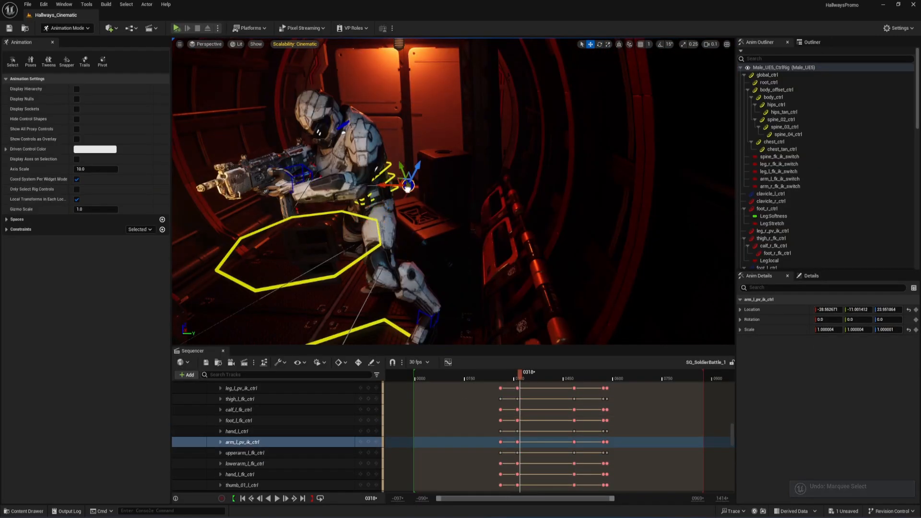
Step: Drag the P_Steam_Lit steam emitter into the corridor near the soldier
drag(411, 176, 427, 163)
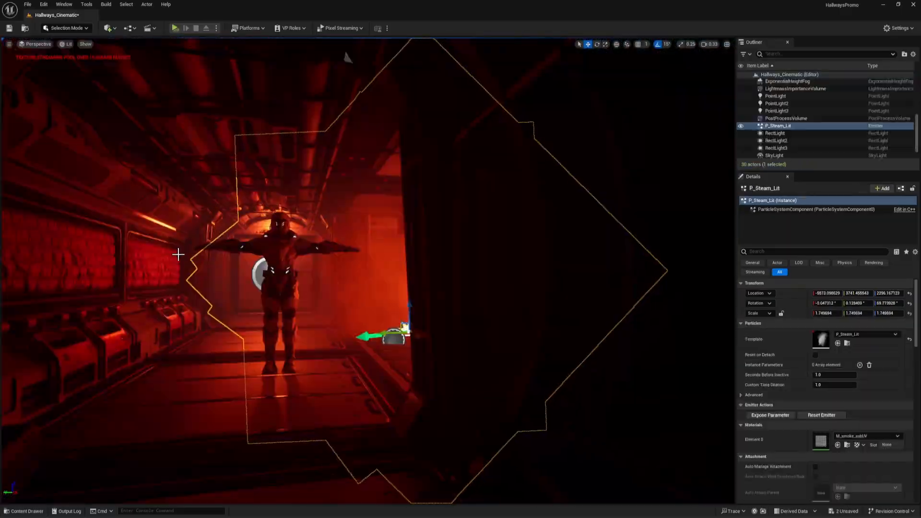
Step: Preview the fog shot in Sequencer before opening NS_BigFog in Niagara
click(173, 28)
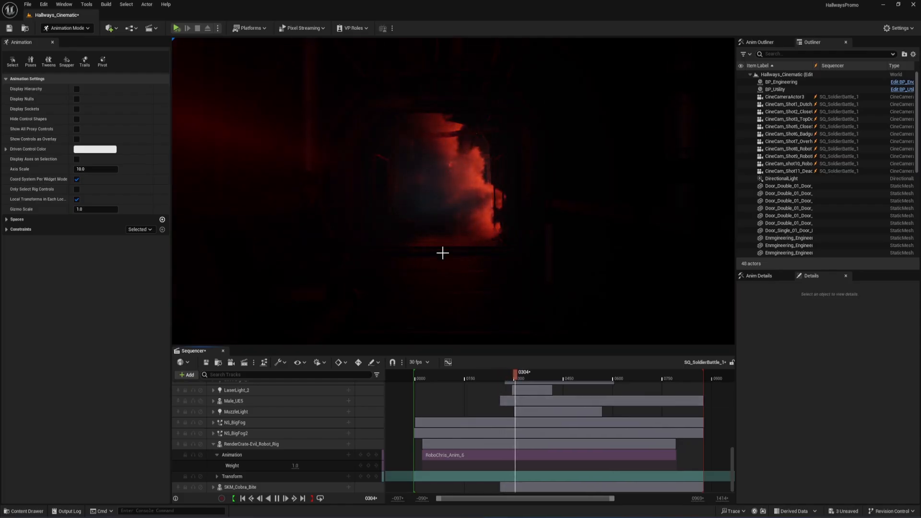
drag(515, 378, 535, 378)
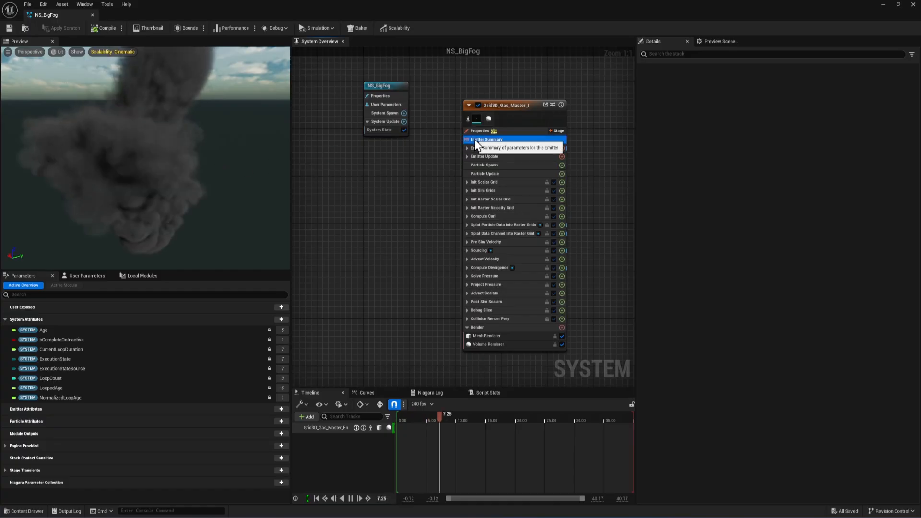
Step: Set NS_BigFog's Grid3D_Gas_Master_Emitter Density Buoyancy to 0.5
click(485, 140)
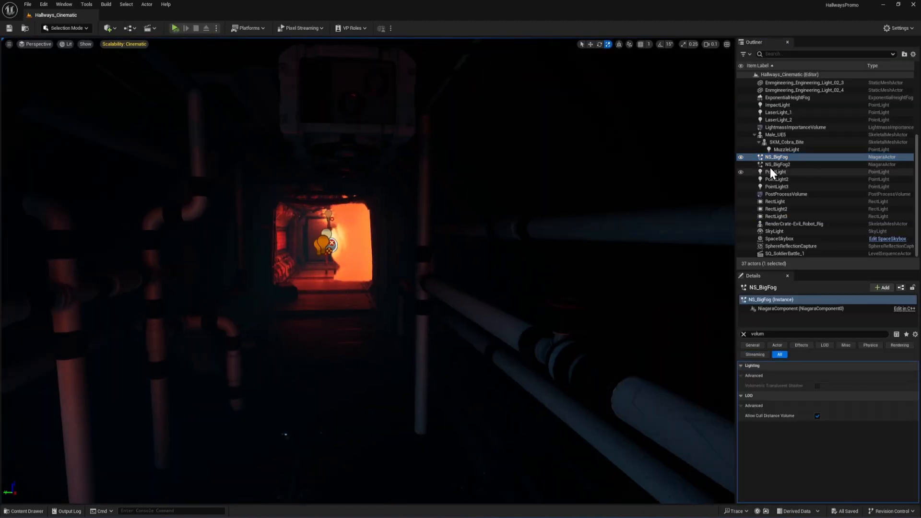
click(776, 165)
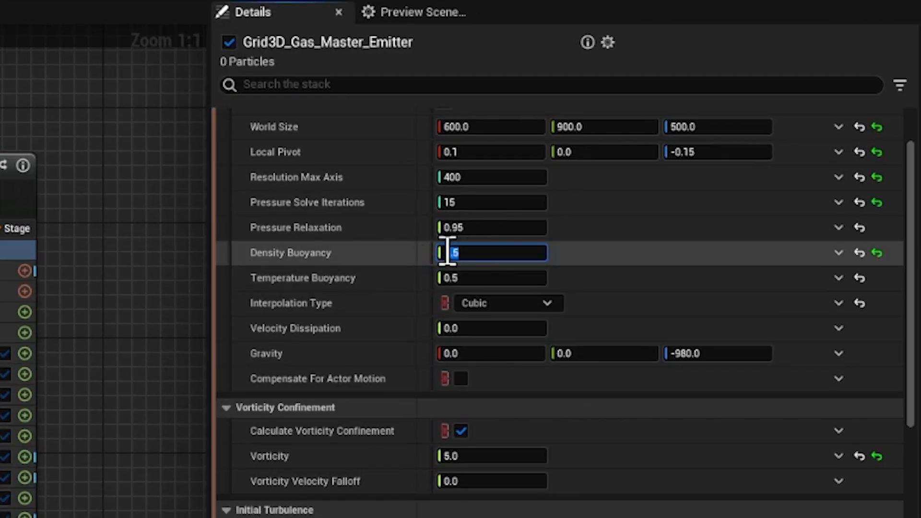
text(0.5)
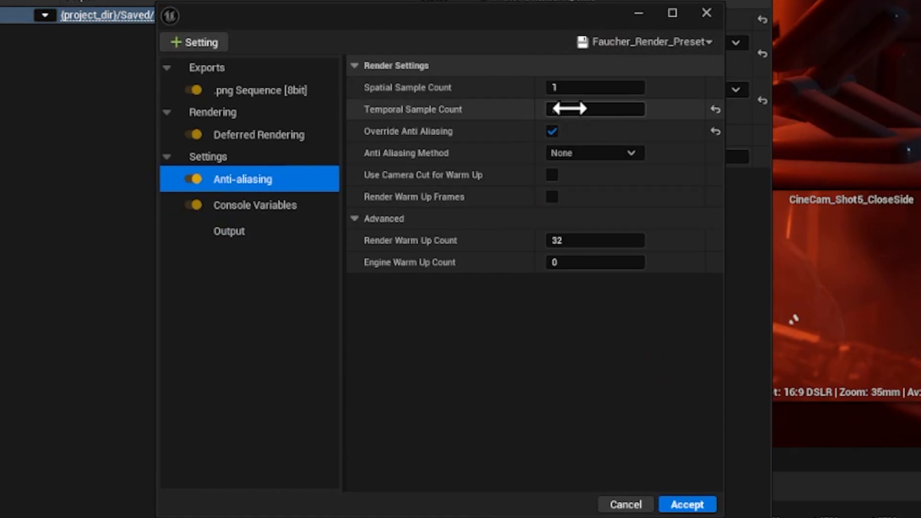
Step: Accept the render settings for the battle sequence frames
click(686, 504)
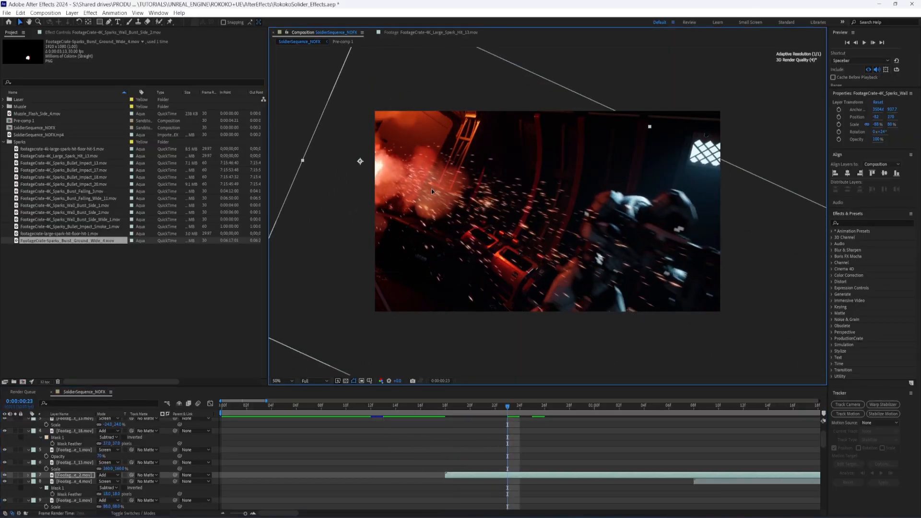
Step: Work on the spark footage in the SoldierSequence_NOFX comp
click(569, 405)
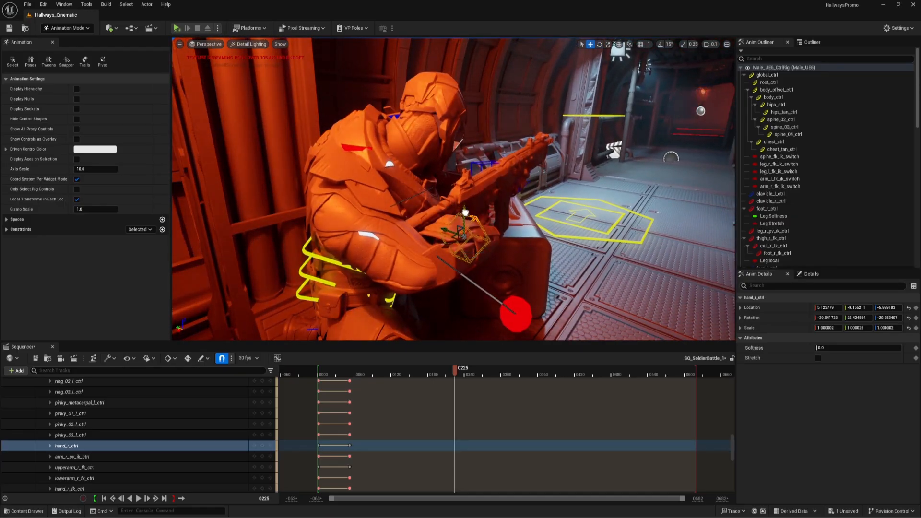
Step: Scrub the battle sequence forward into the smoky muzzle-flash firing shot
click(176, 27)
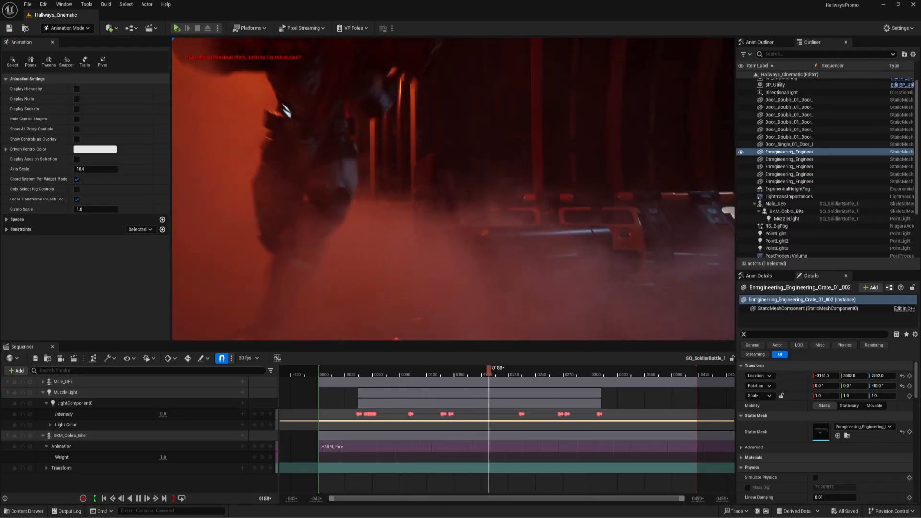
drag(490, 367, 543, 367)
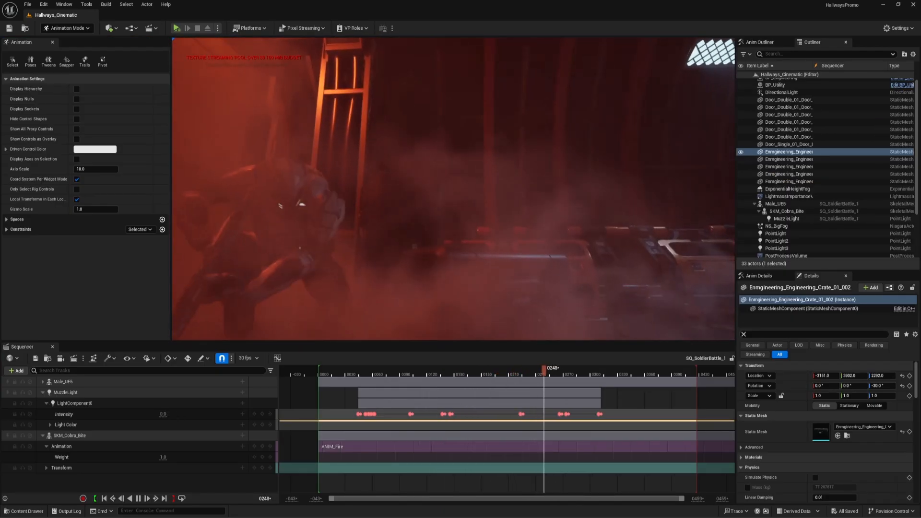